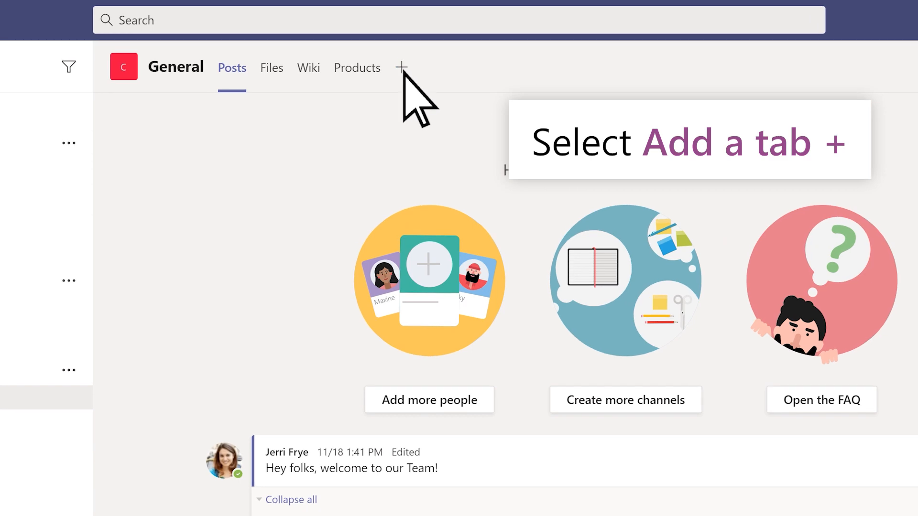
- Add a Lists tab to the General channel and begin creating a list in it
click(400, 67)
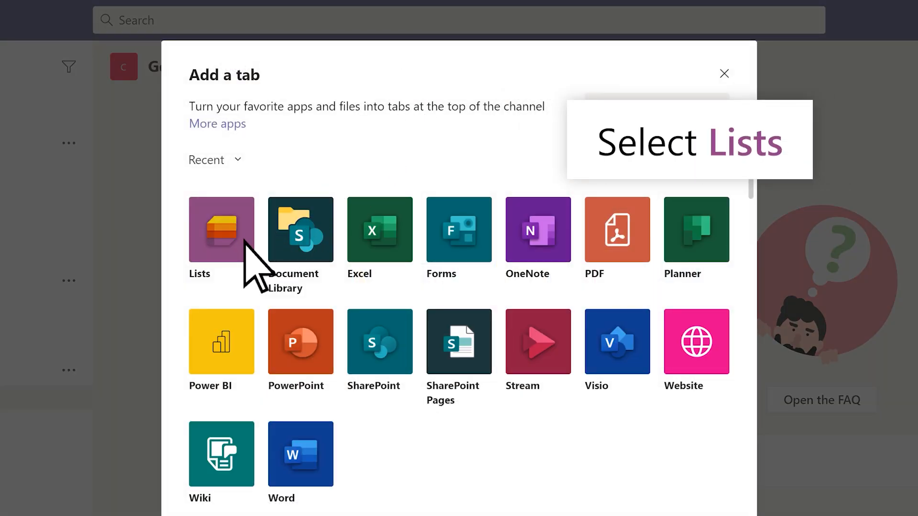
click(221, 229)
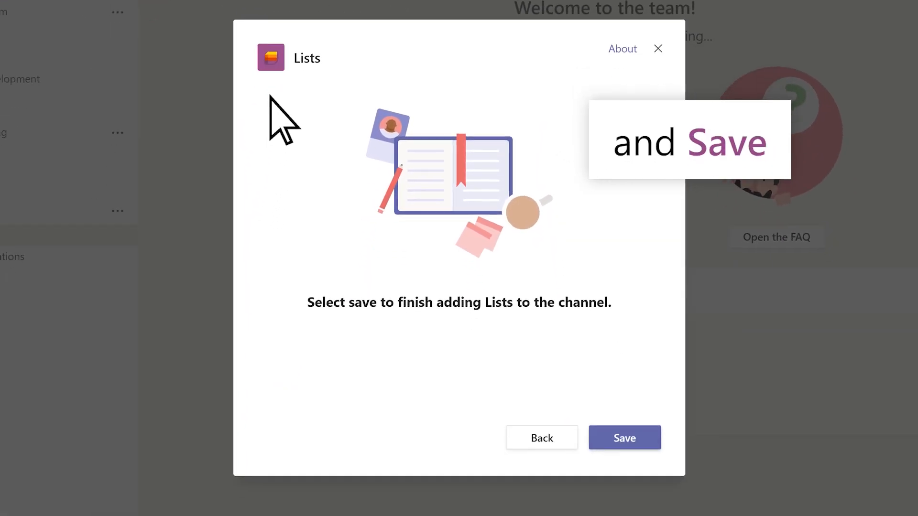
click(624, 437)
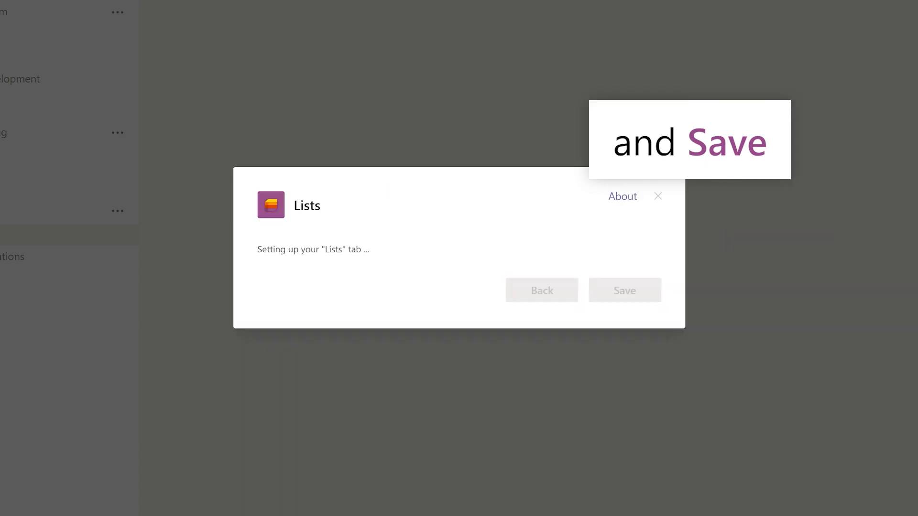
click(624, 290)
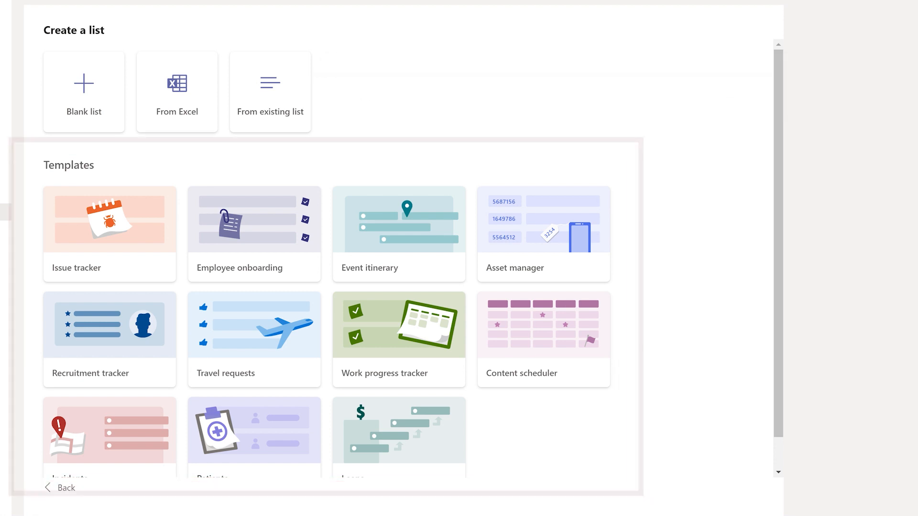
mouse_move(410, 350)
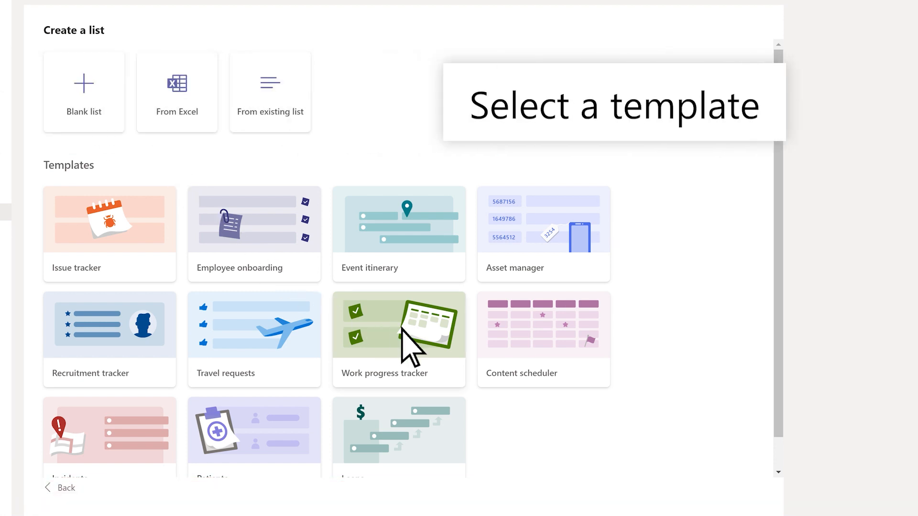
- Preview the Work progress tracker template, scrolling across its sample columns
click(399, 325)
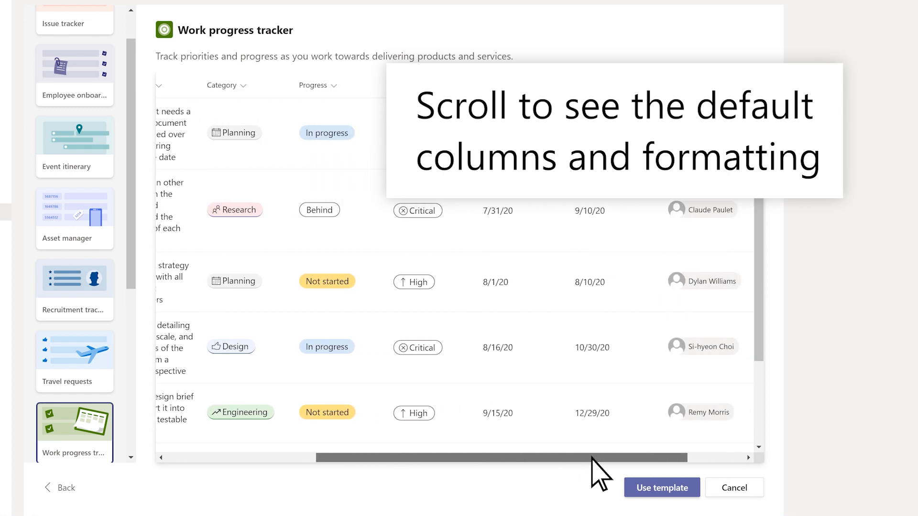
scroll(left, 3)
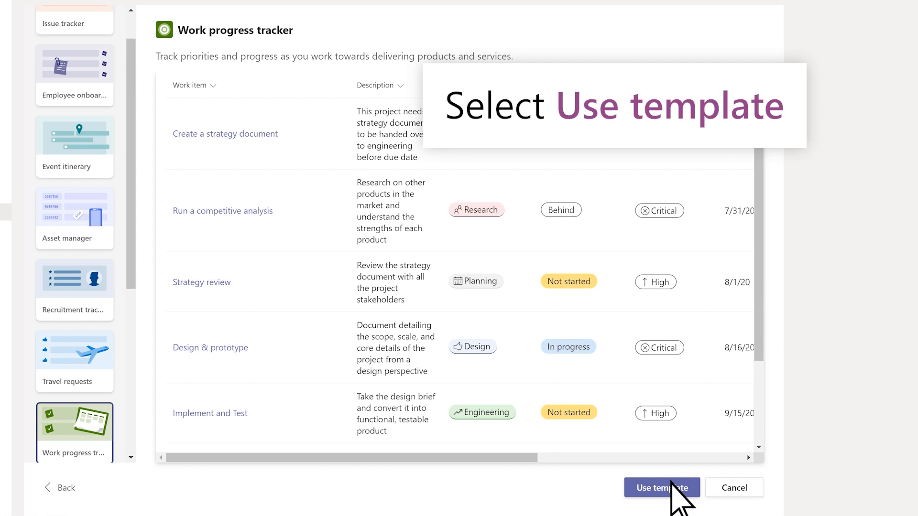
- Create a list named Track progress from the template with blue colour and clipboard icon
click(662, 487)
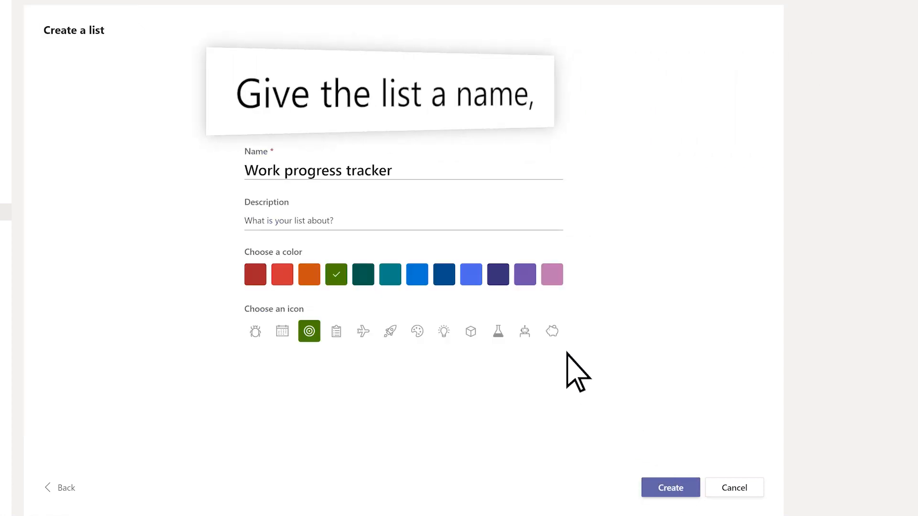
text(Track progre)
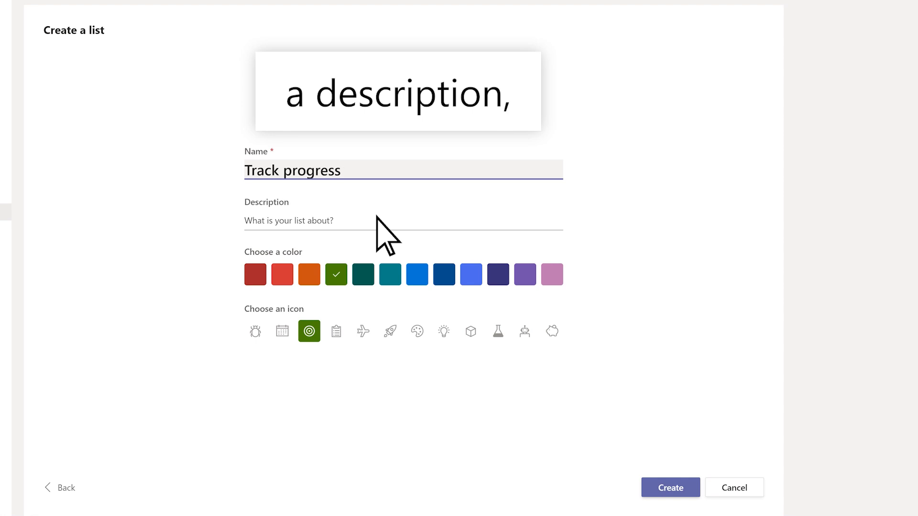
click(415, 274)
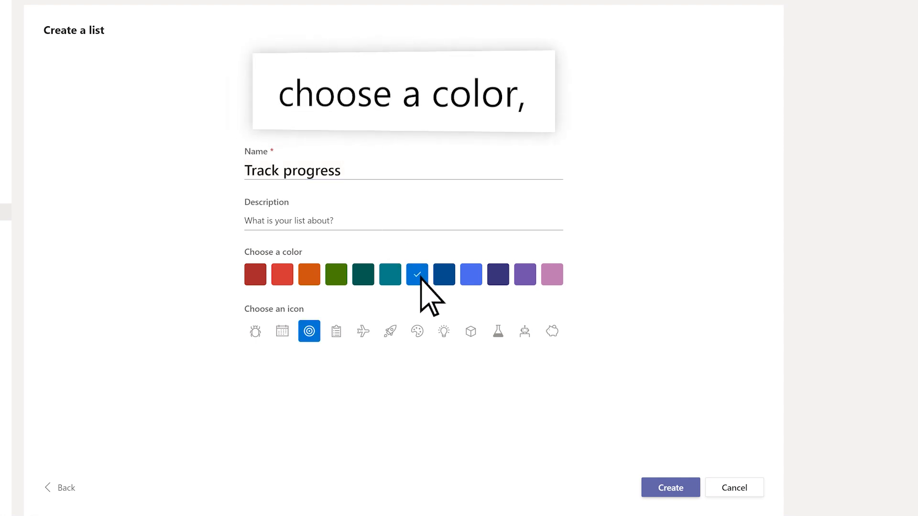
click(335, 332)
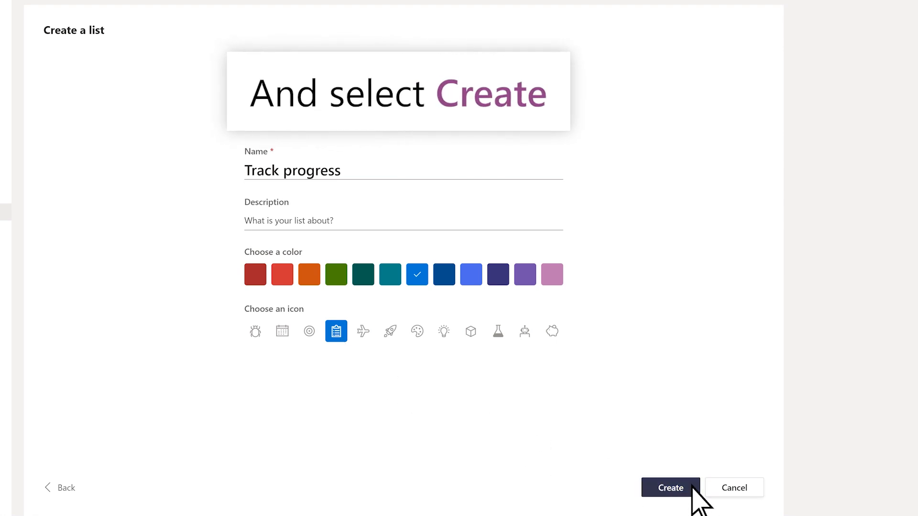
click(669, 488)
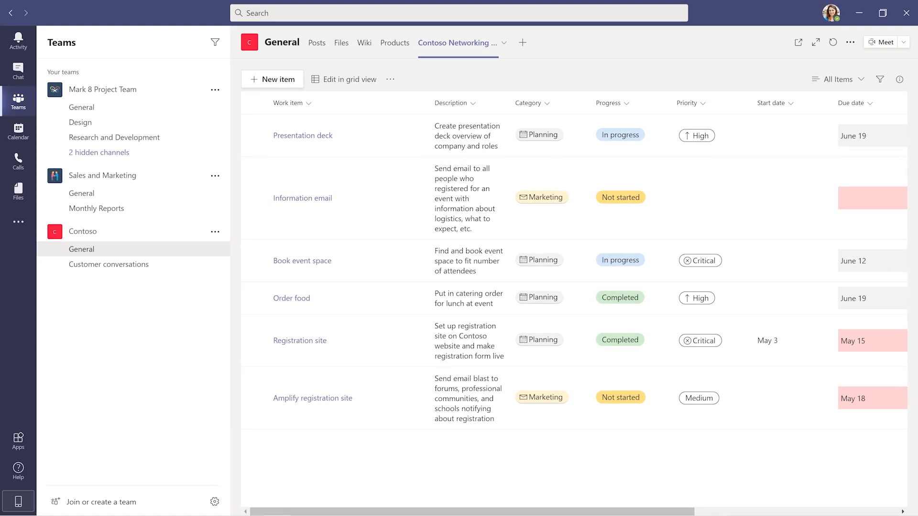
- Add the existing Contoso networking list as a new tab in the channel
click(458, 43)
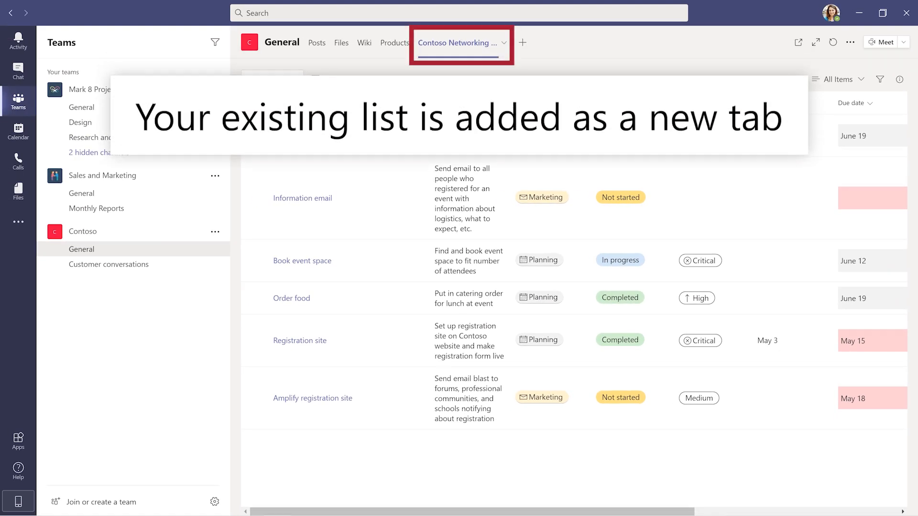